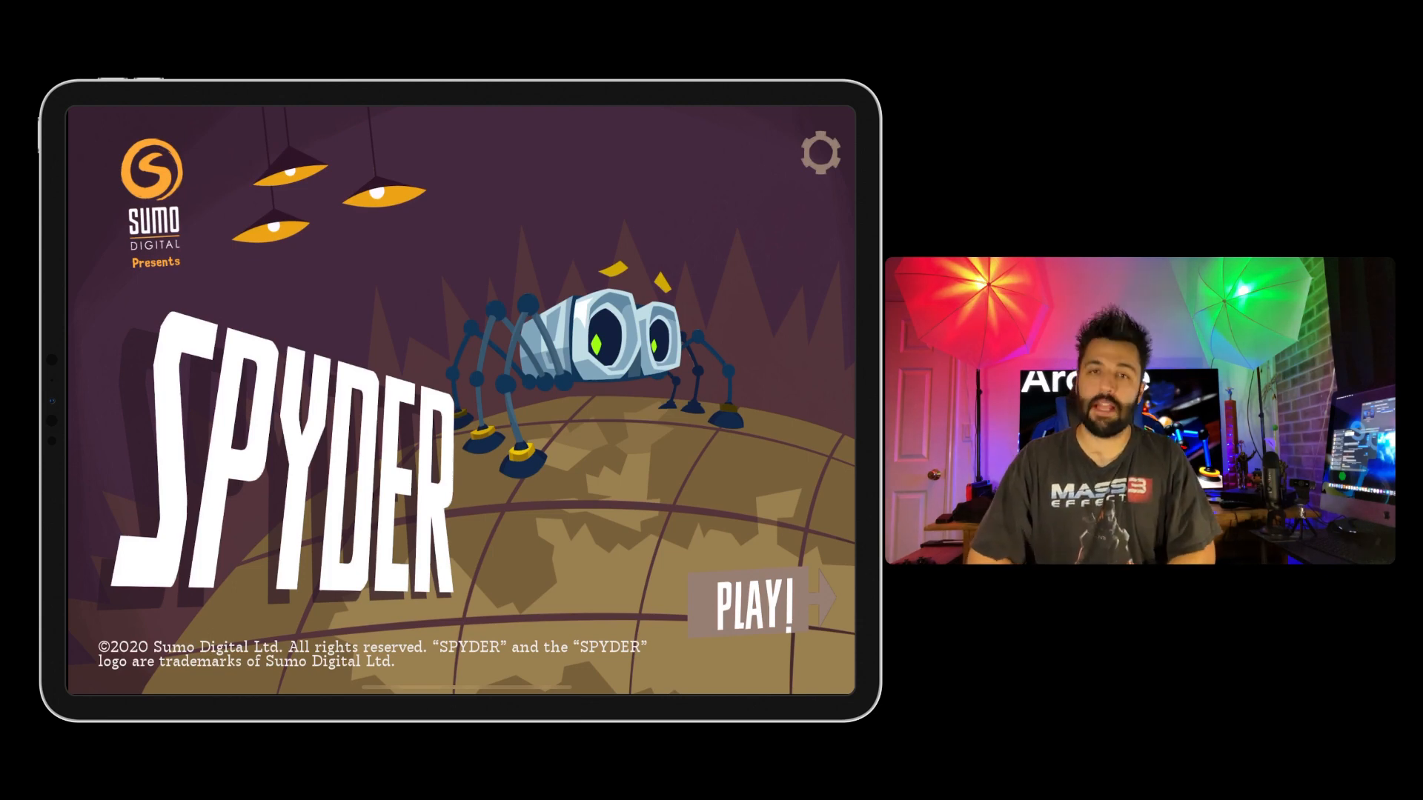
Tour the settings pages (picture, controls, language, Other Stuff) and return to the title screen
{"action": "left_click", "coordinate": [824, 151]}
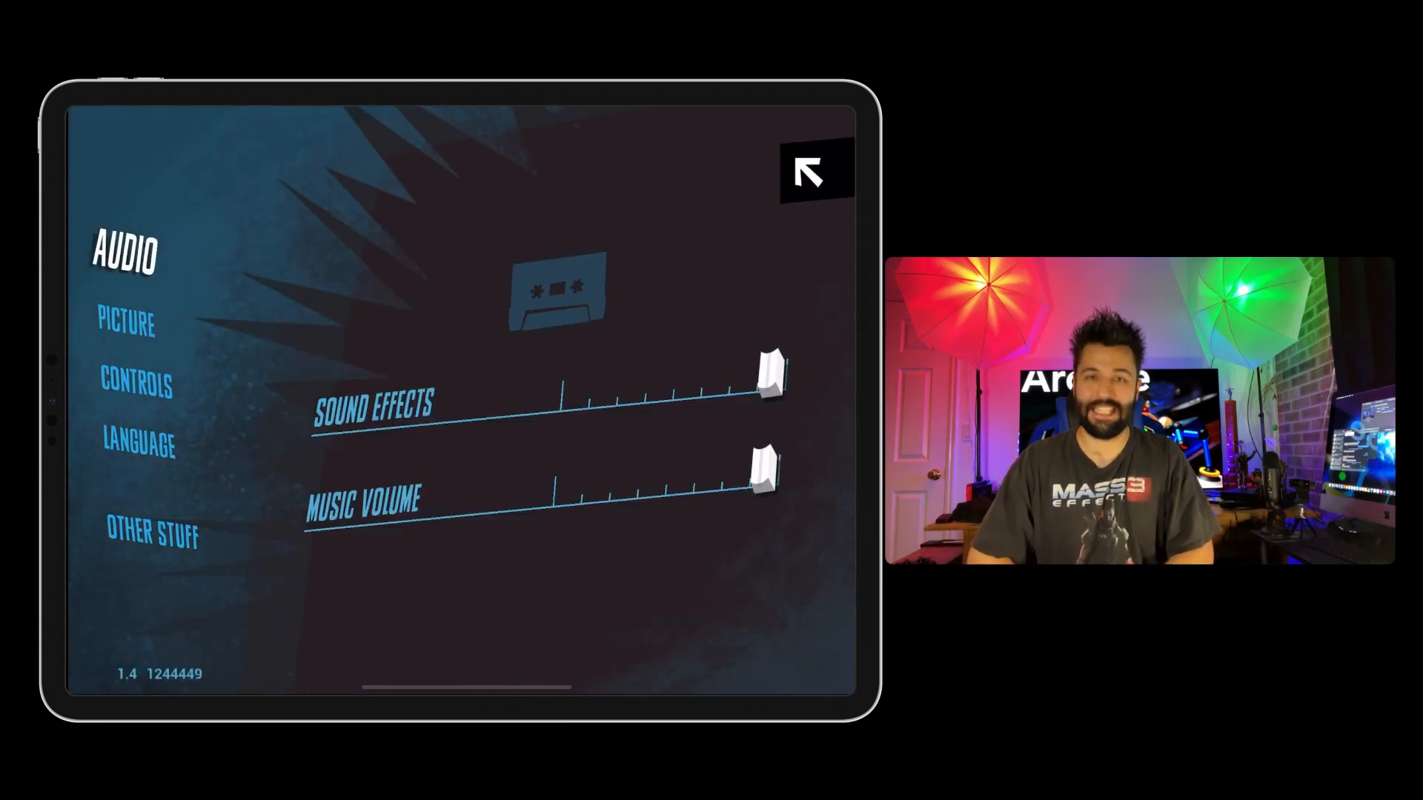
{"action": "left_click", "coordinate": [125, 326]}
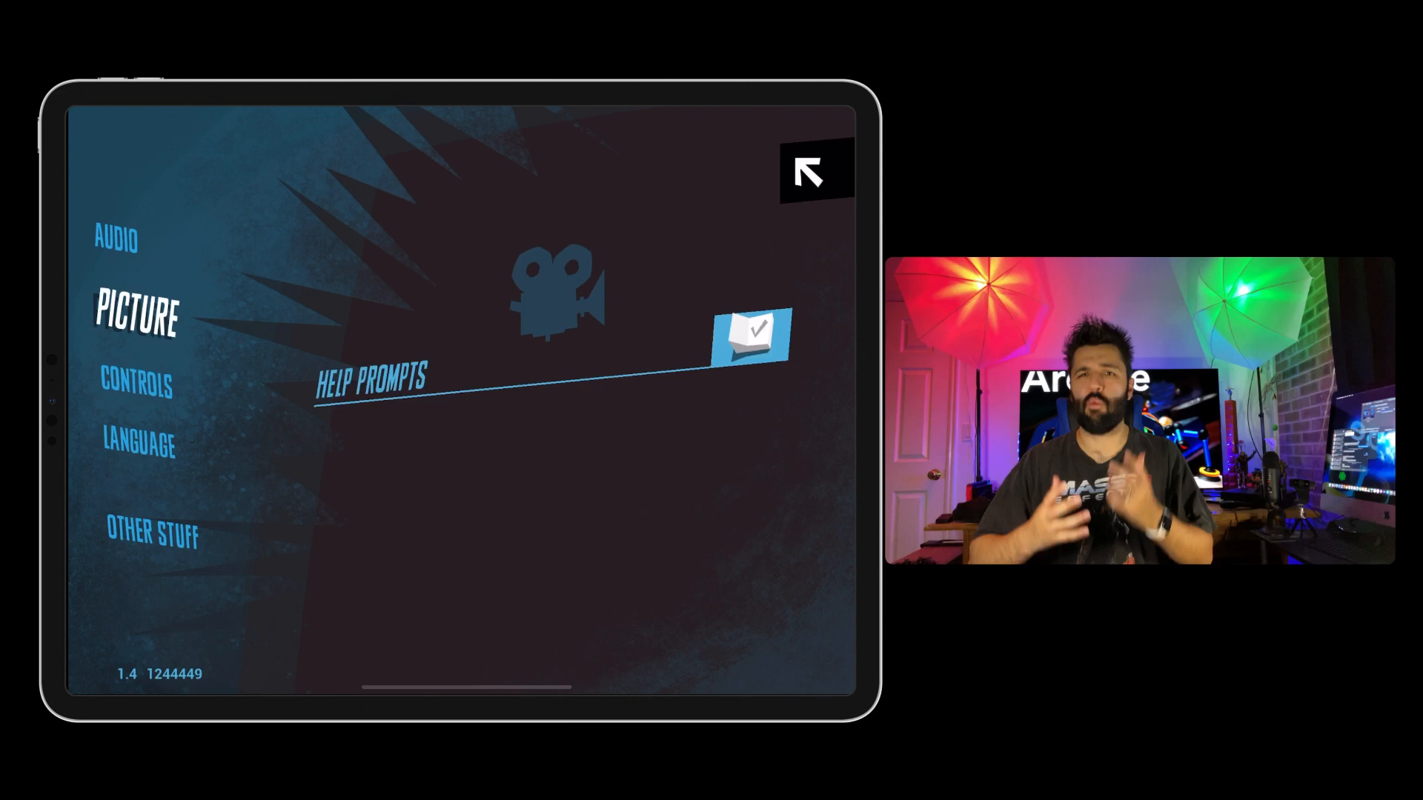
{"action": "left_click", "coordinate": [140, 387]}
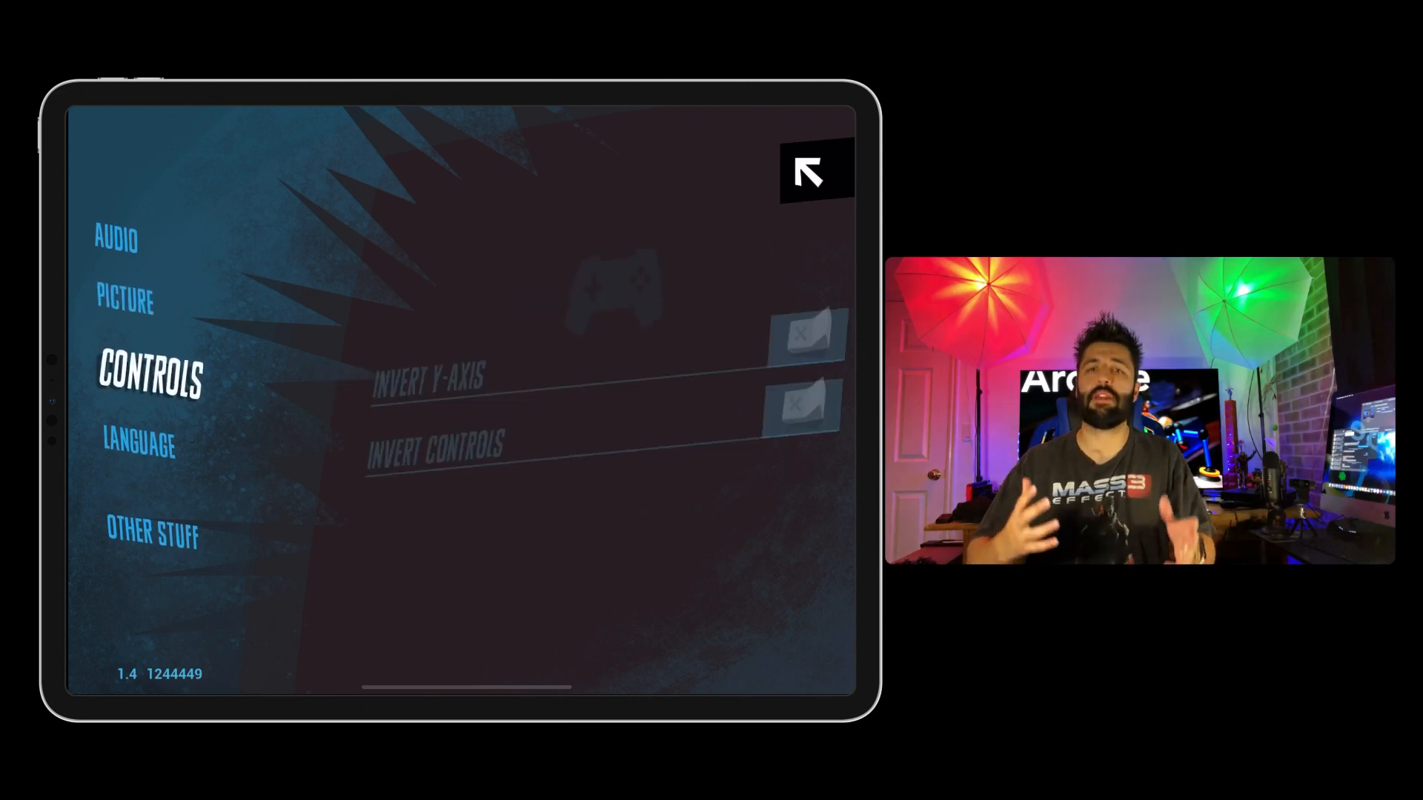
{"action": "left_click", "coordinate": [138, 448]}
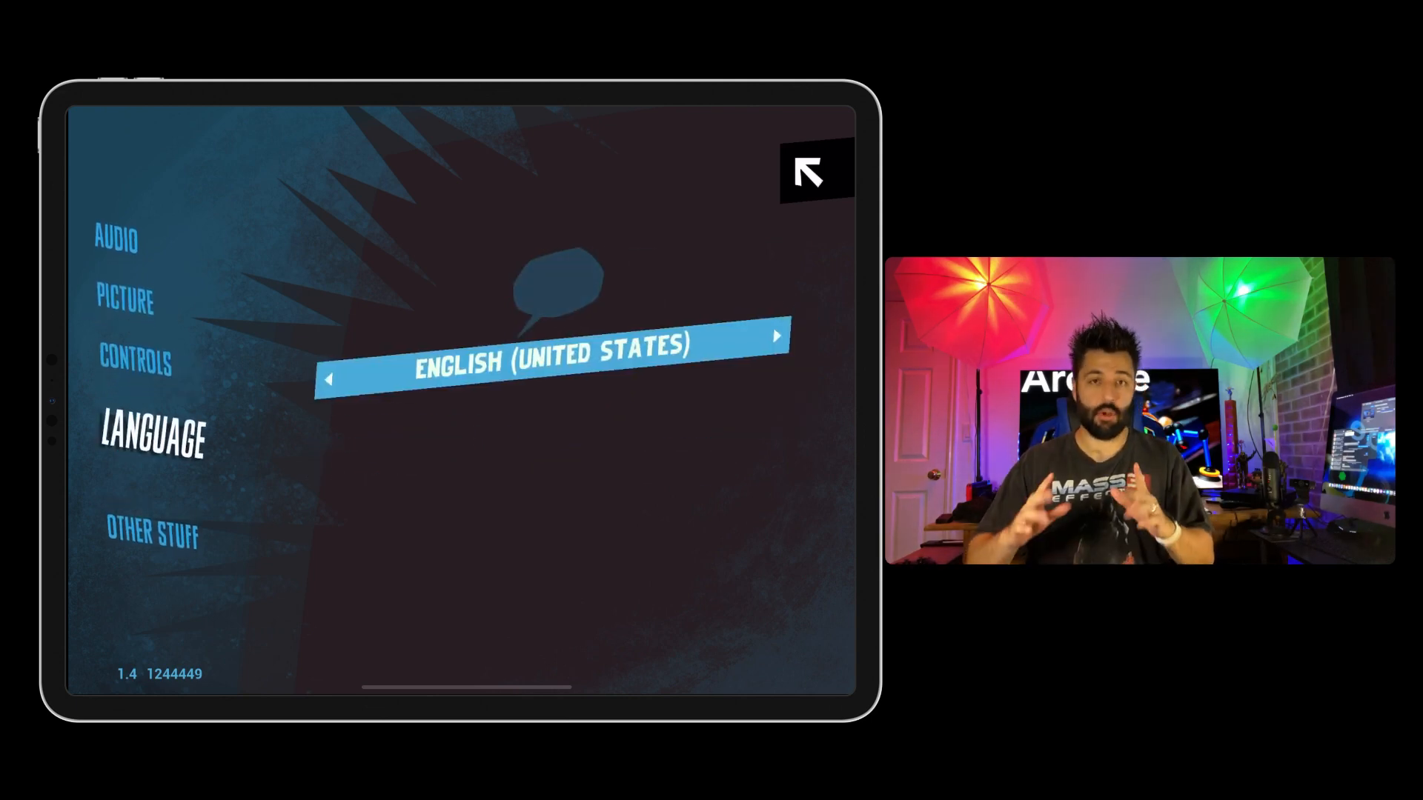
{"action": "left_click", "coordinate": [151, 536]}
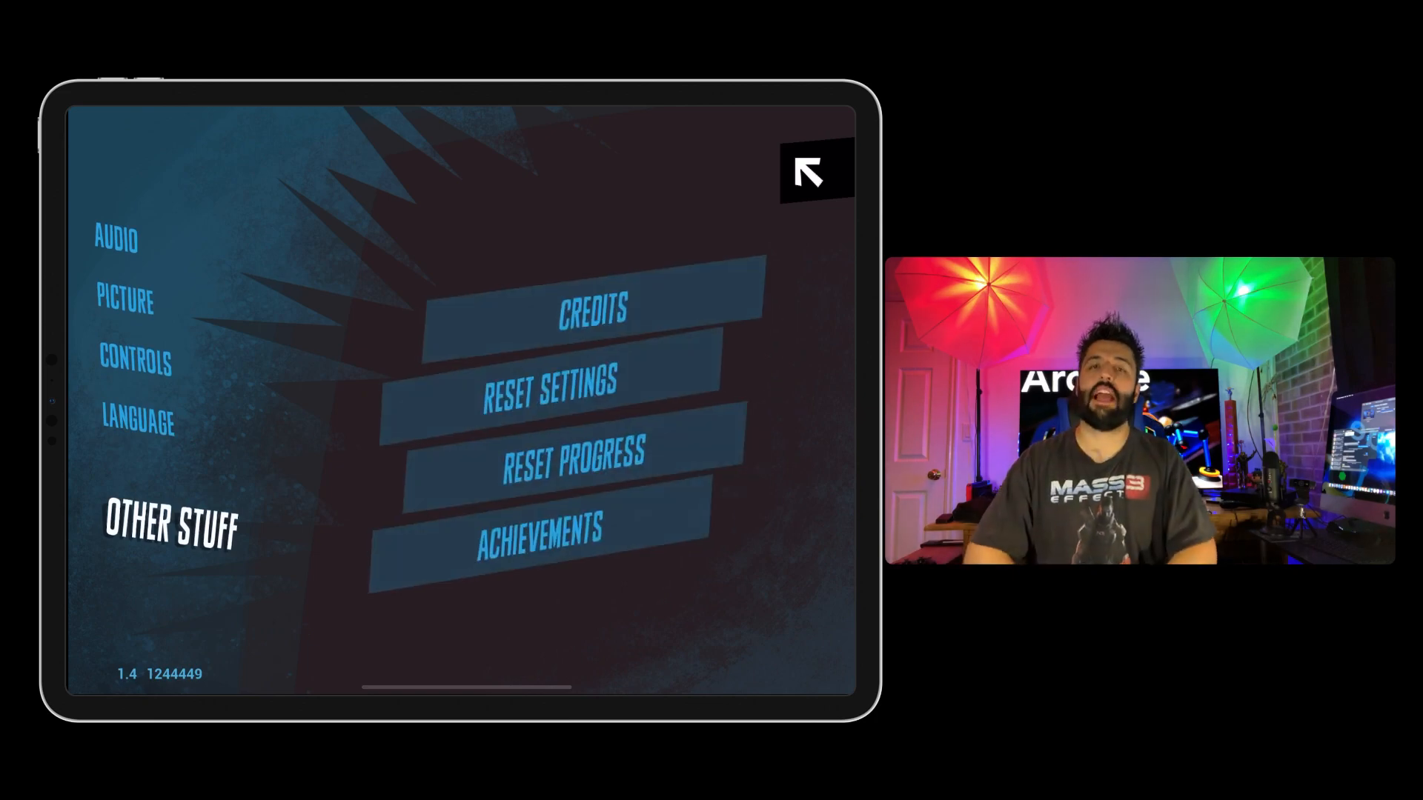
{"action": "left_click", "coordinate": [816, 172]}
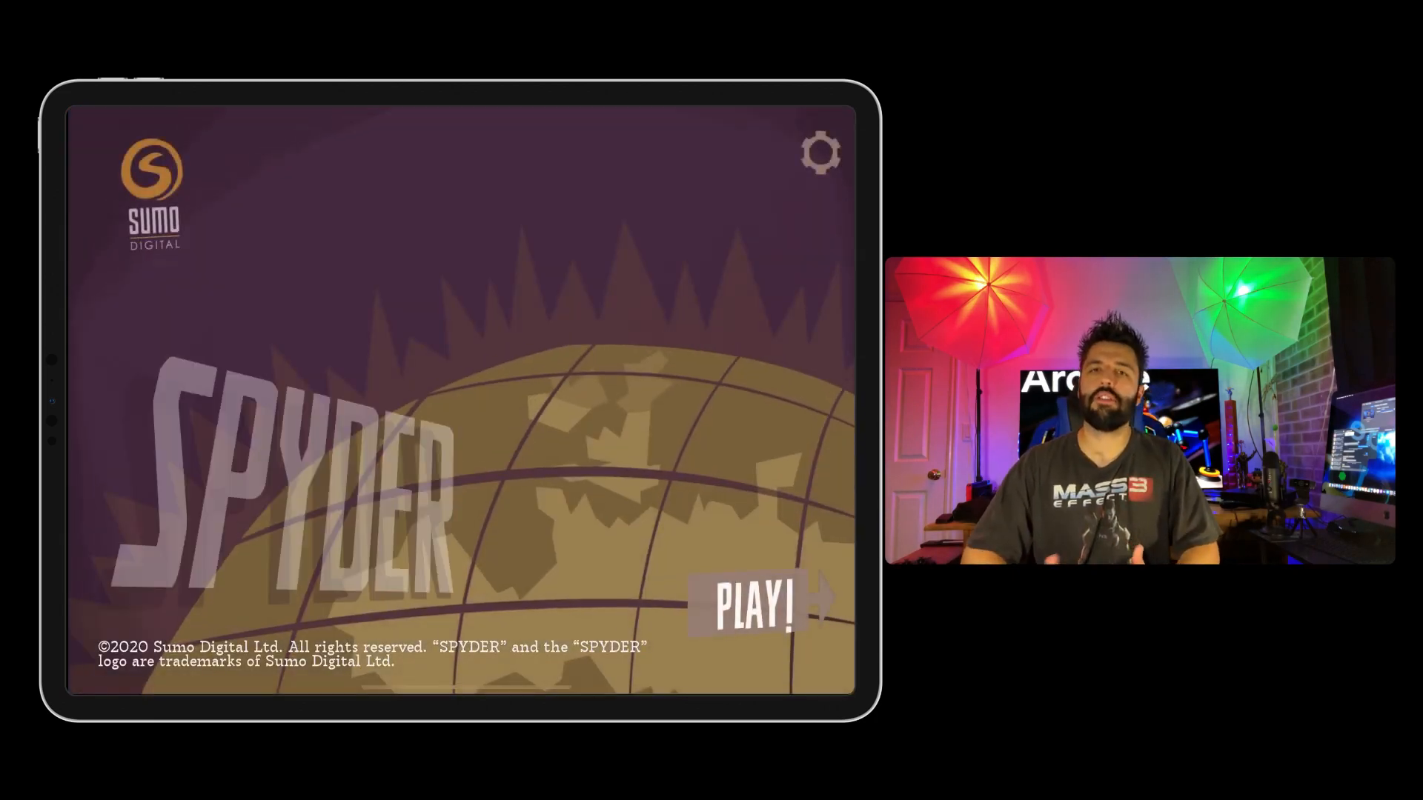
Start a level with PLAY! and walk the spider across the desk toward the documents
{"action": "left_click", "coordinate": [752, 605]}
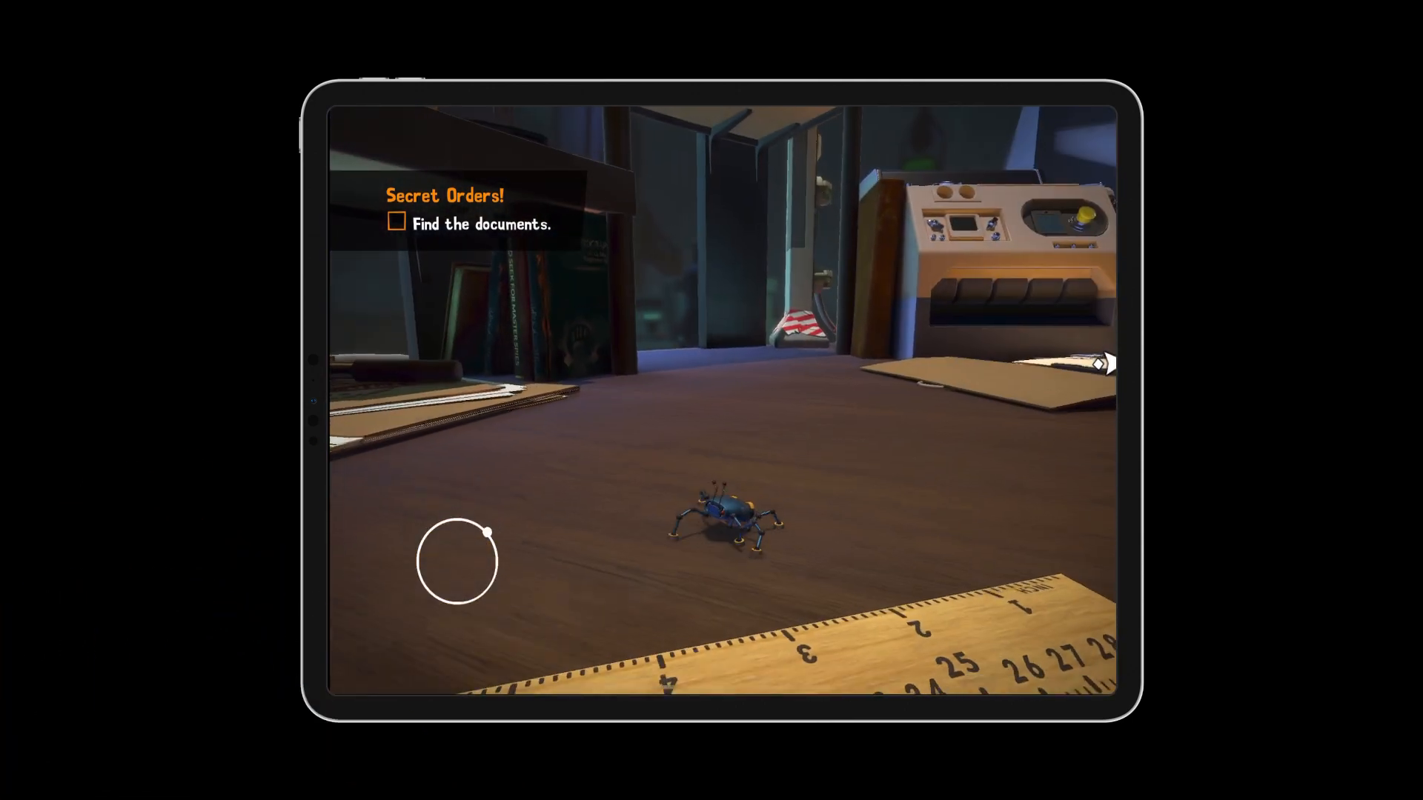
{"action": "left_click_drag", "start_coordinate": [938, 563], "coordinate": [958, 574]}
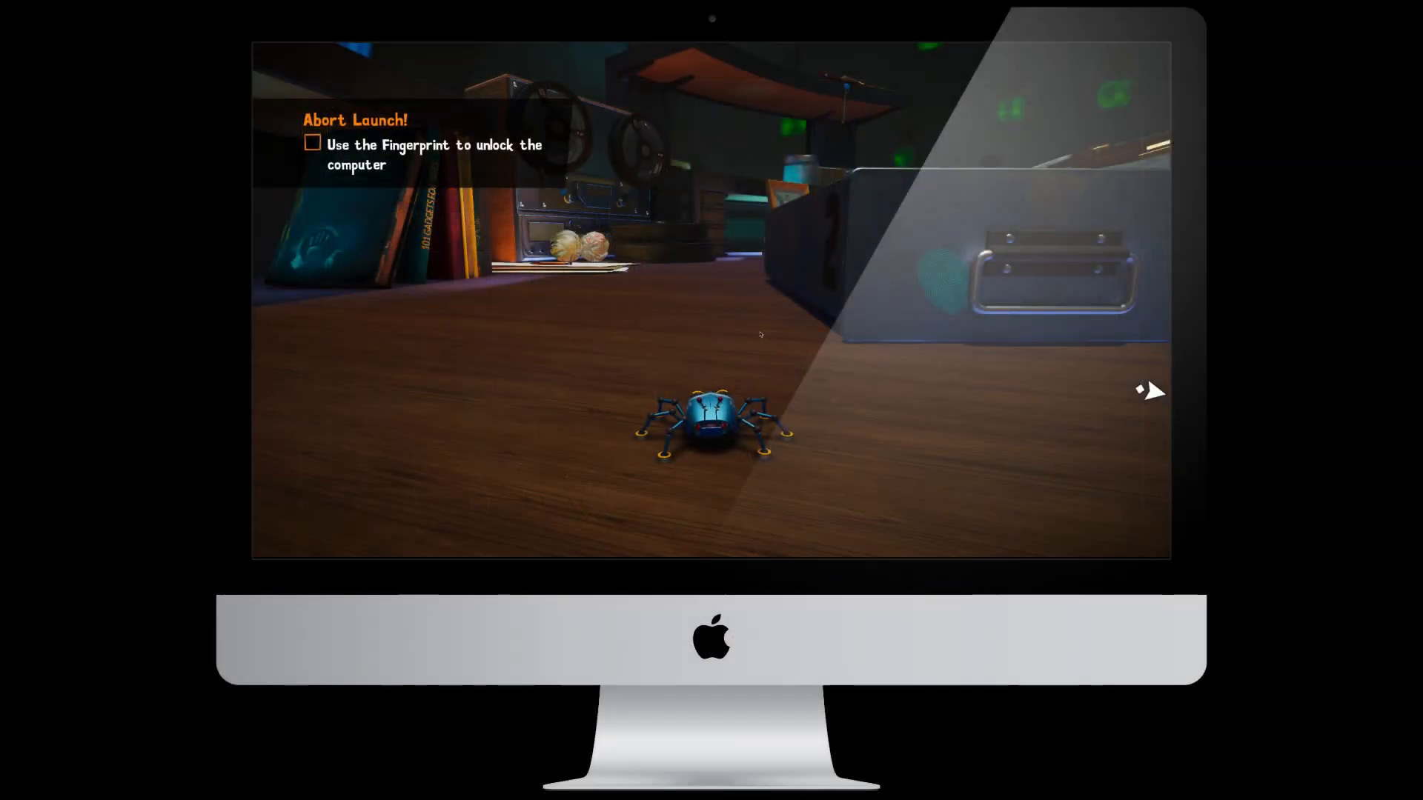
{"action": "key", "text": "Escape"}
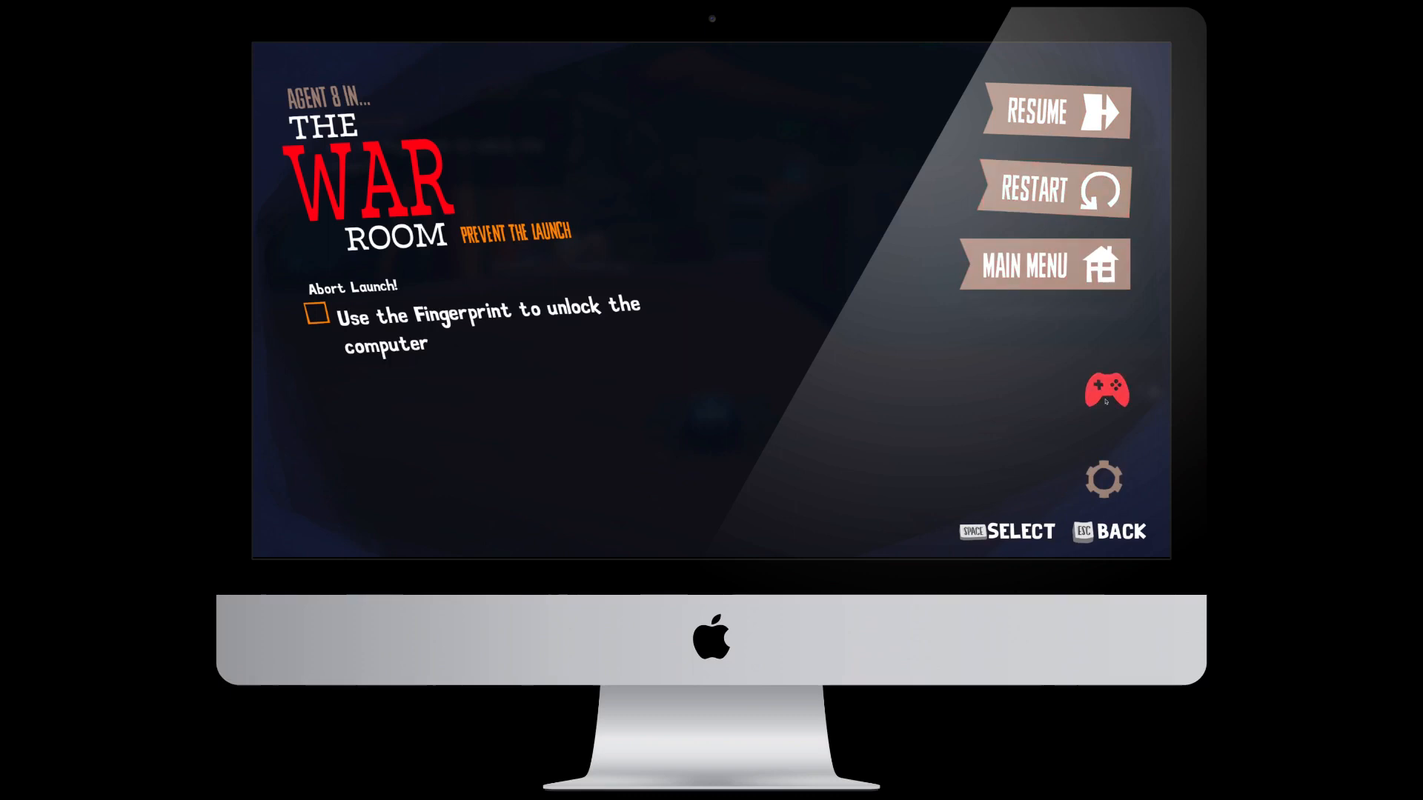
{"action": "left_click", "coordinate": [1105, 481]}
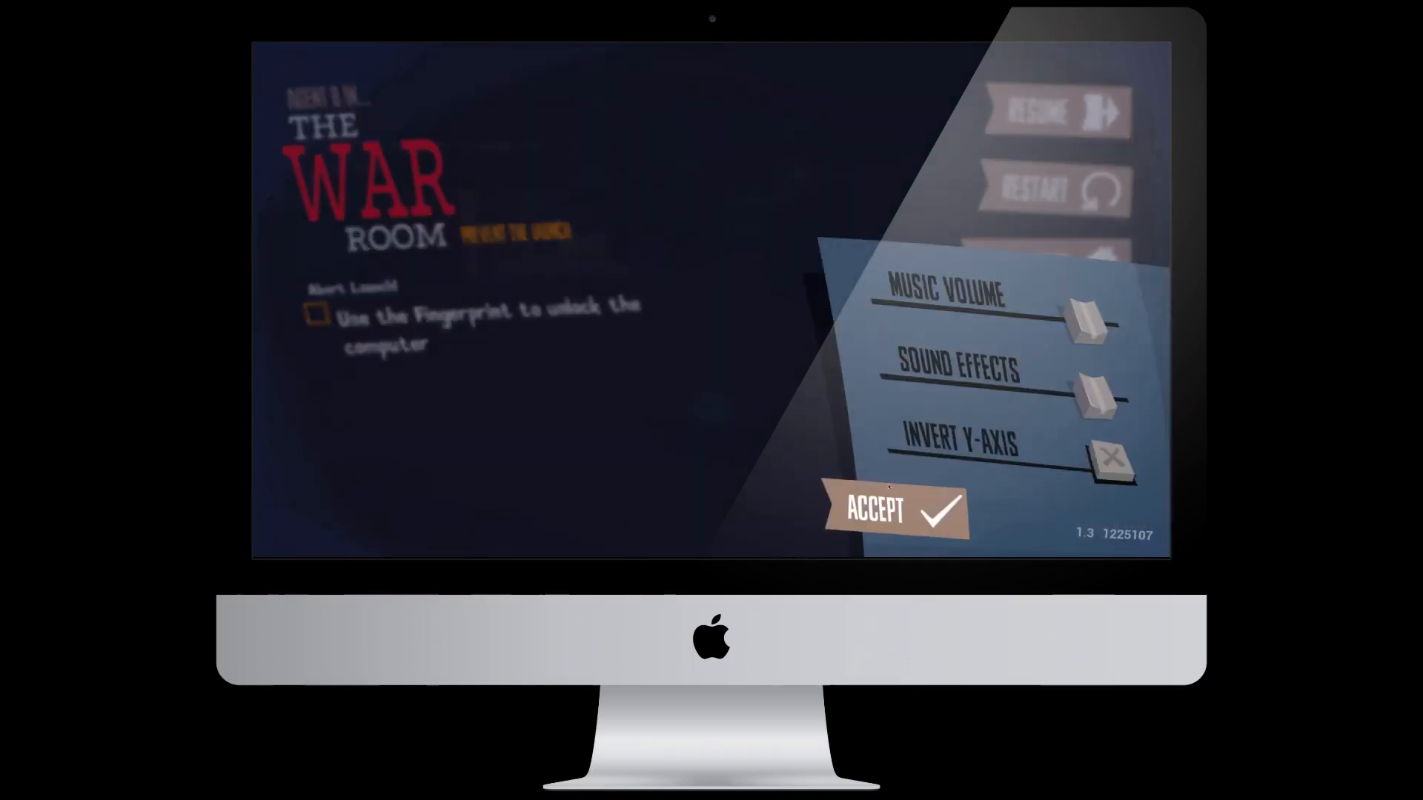
{"action": "left_click", "coordinate": [901, 512]}
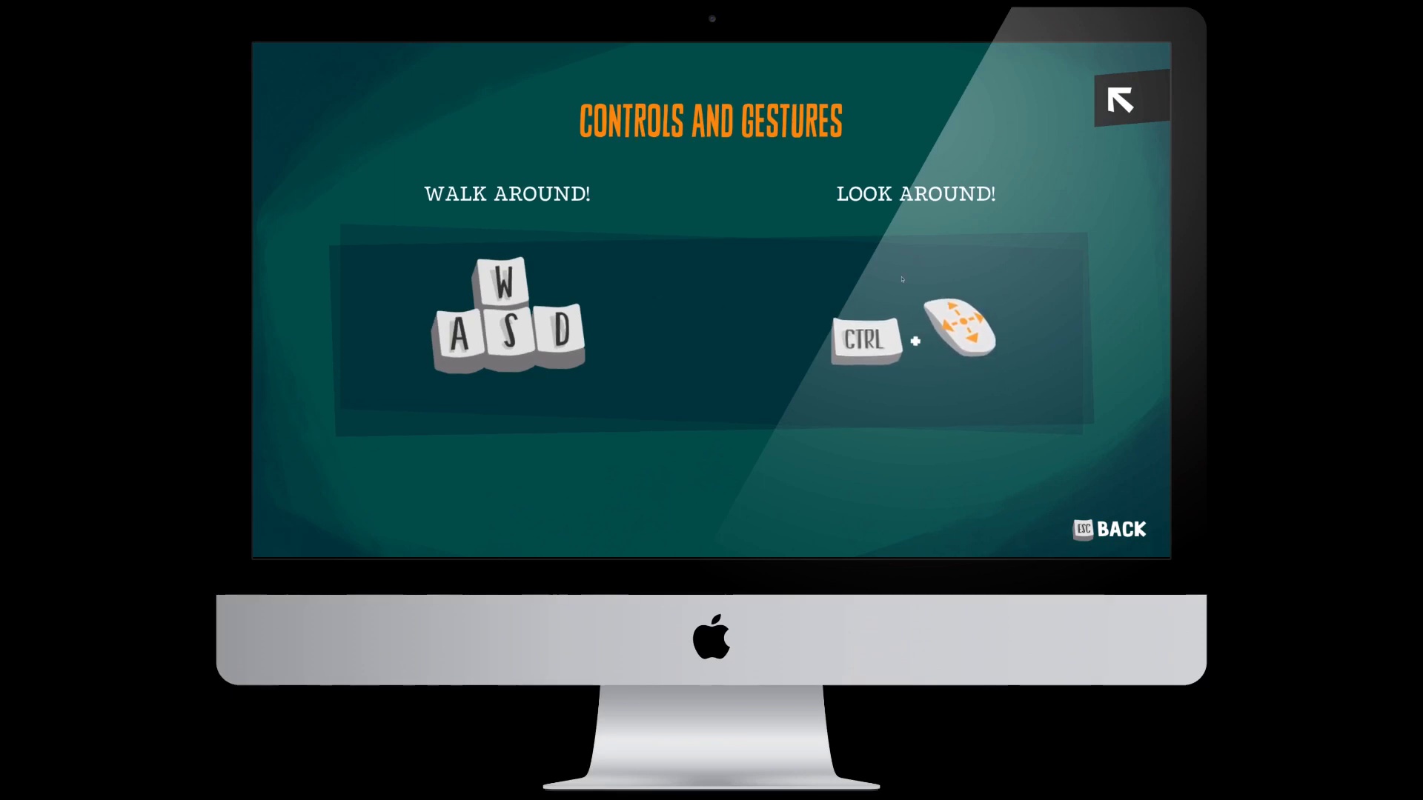
{"action": "left_click", "coordinate": [1123, 100]}
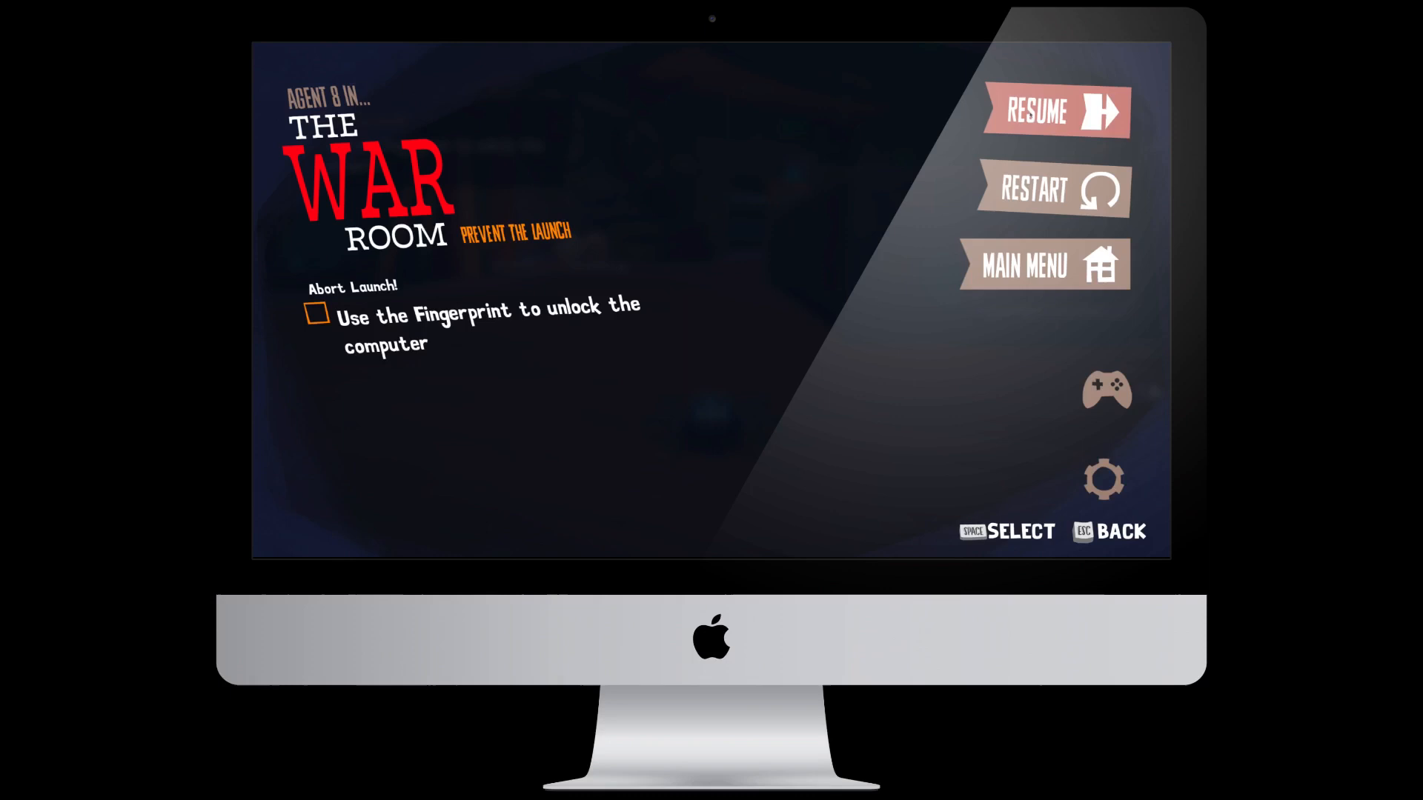
{"action": "left_click", "coordinate": [1055, 111]}
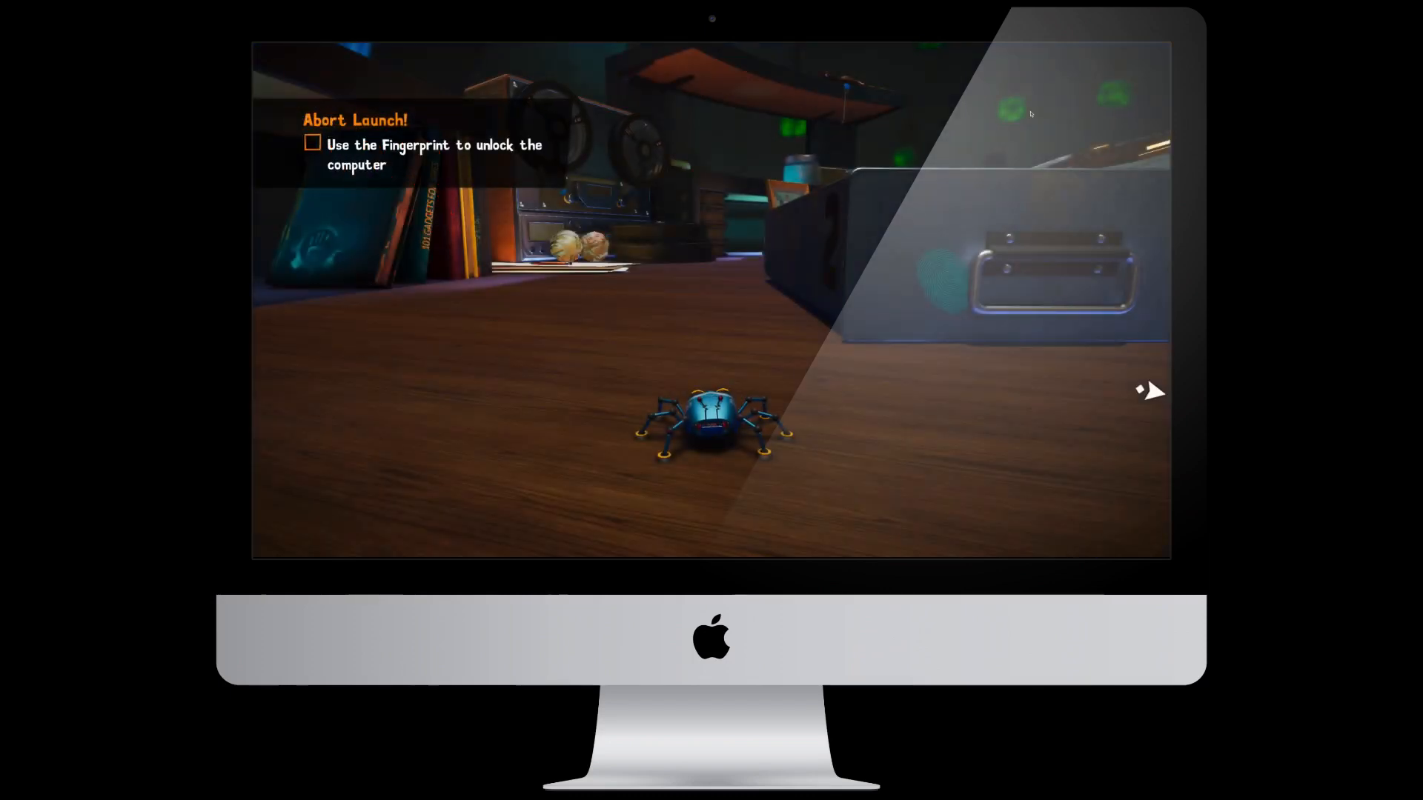